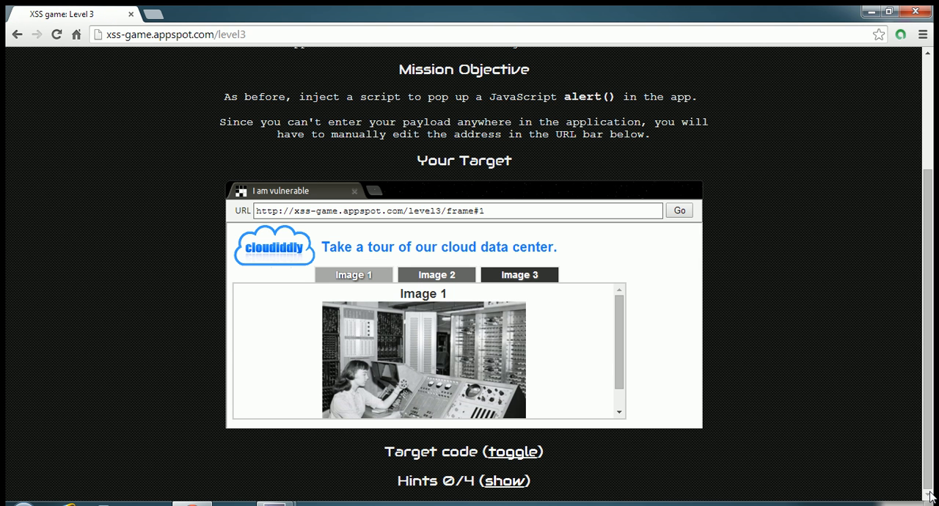
Review the level's mission and hint text, then view image 3 in the target app.
{"action": "scroll", "scroll_direction": "up", "scroll_amount": 3}
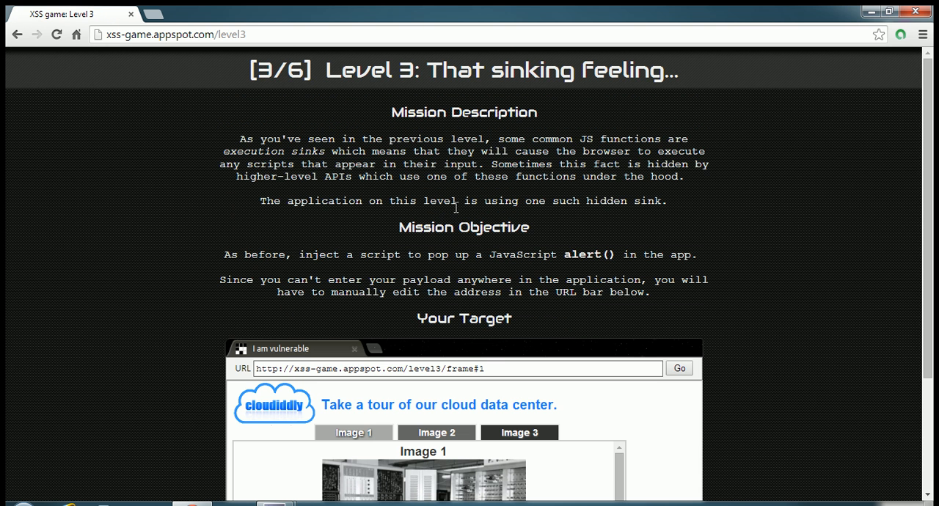
{"action": "left_click_drag", "start_coordinate": [311, 254], "coordinate": [477, 254]}
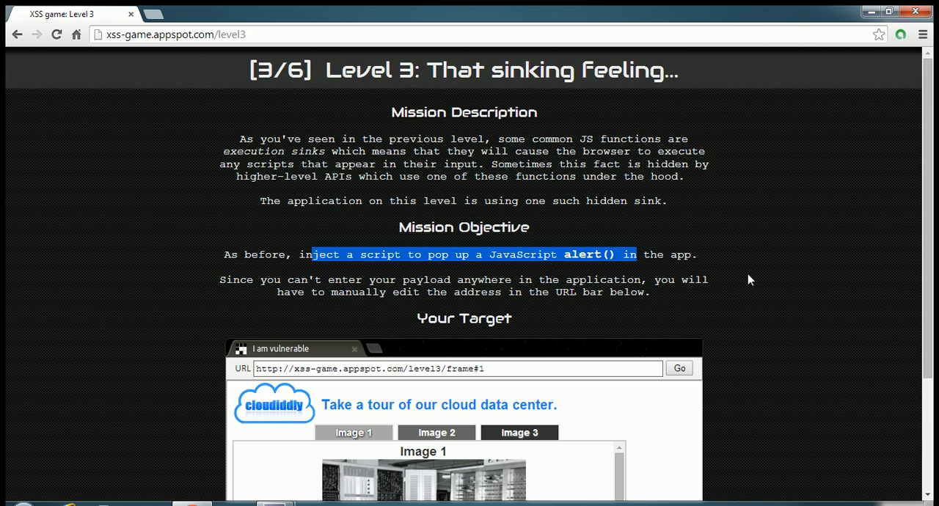
{"action": "scroll", "scroll_direction": "down", "scroll_amount": 3}
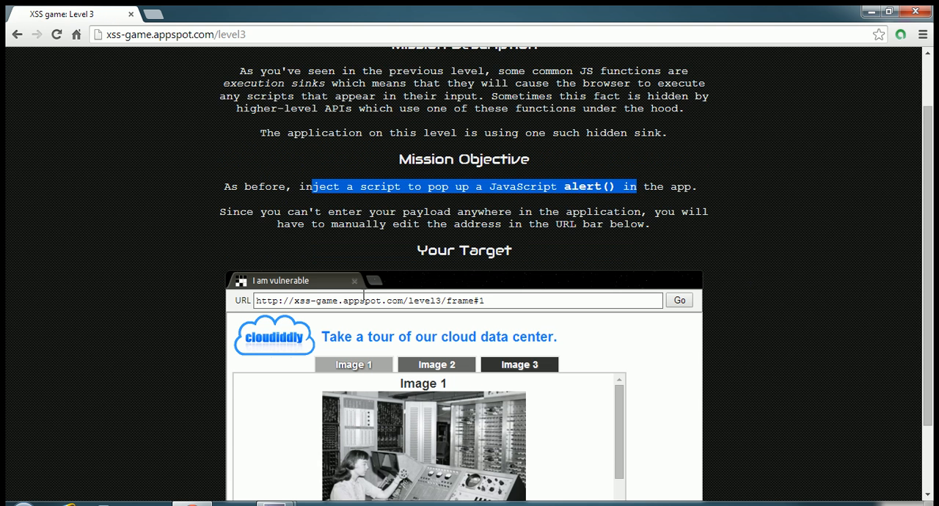
{"action": "scroll", "scroll_direction": "down", "scroll_amount": 3}
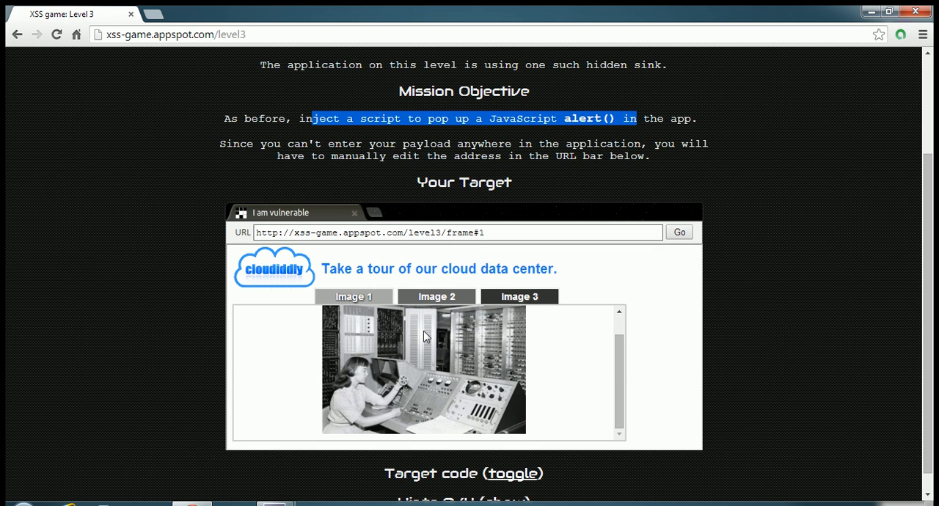
{"action": "scroll", "scroll_direction": "down", "scroll_amount": 3}
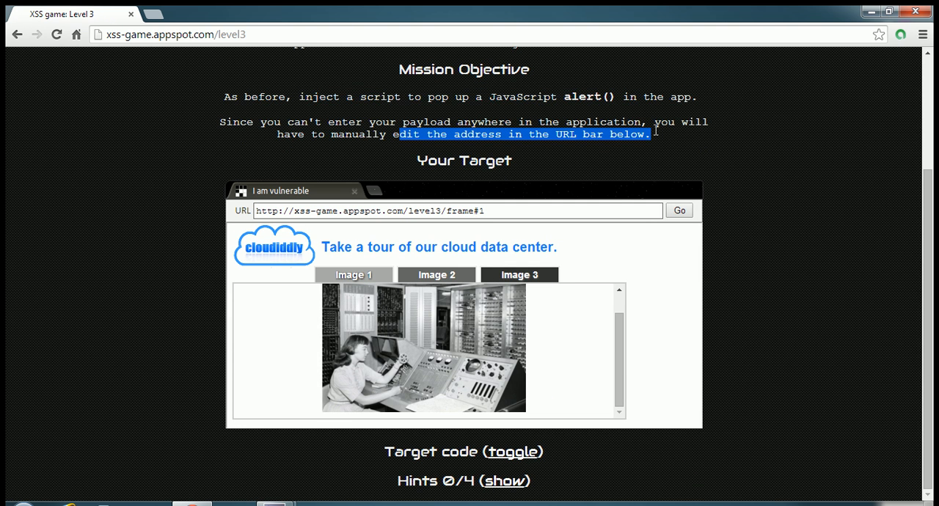
{"action": "mouse_move", "coordinate": [643, 206]}
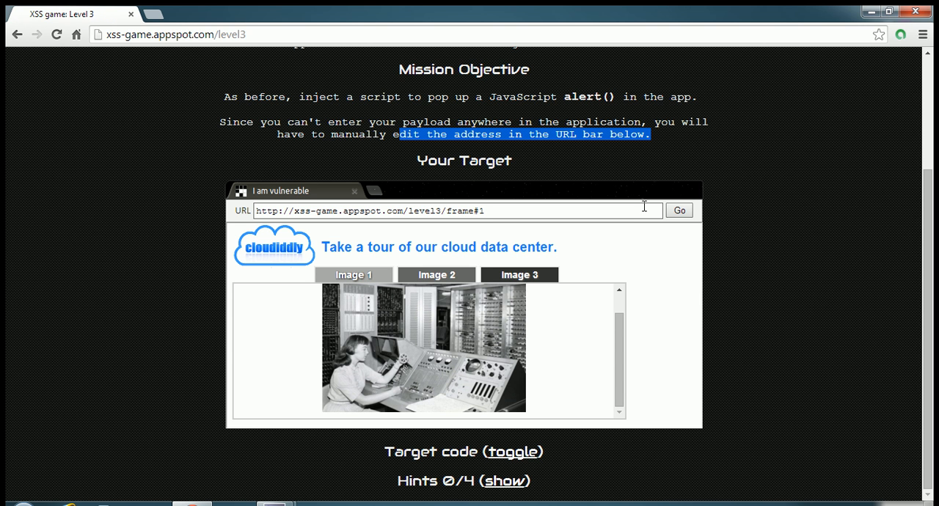
{"action": "mouse_move", "coordinate": [780, 346]}
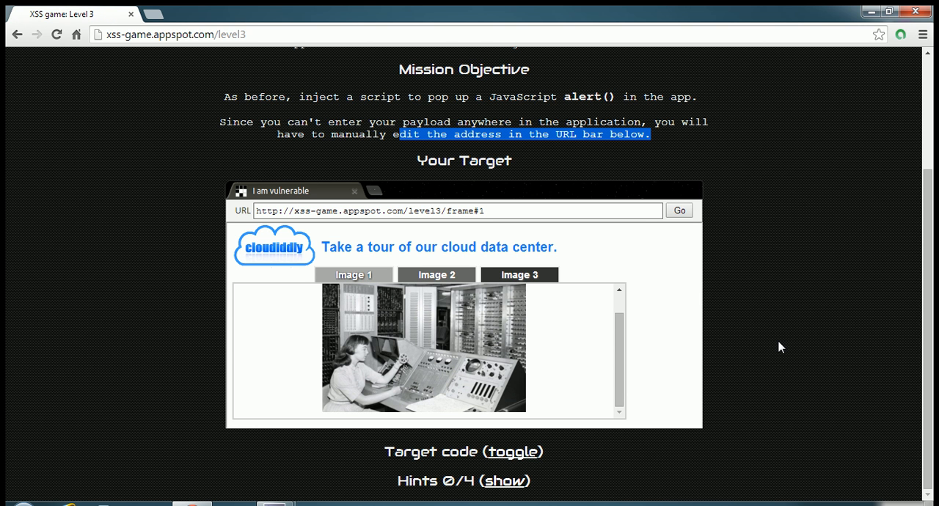
{"action": "mouse_move", "coordinate": [640, 296]}
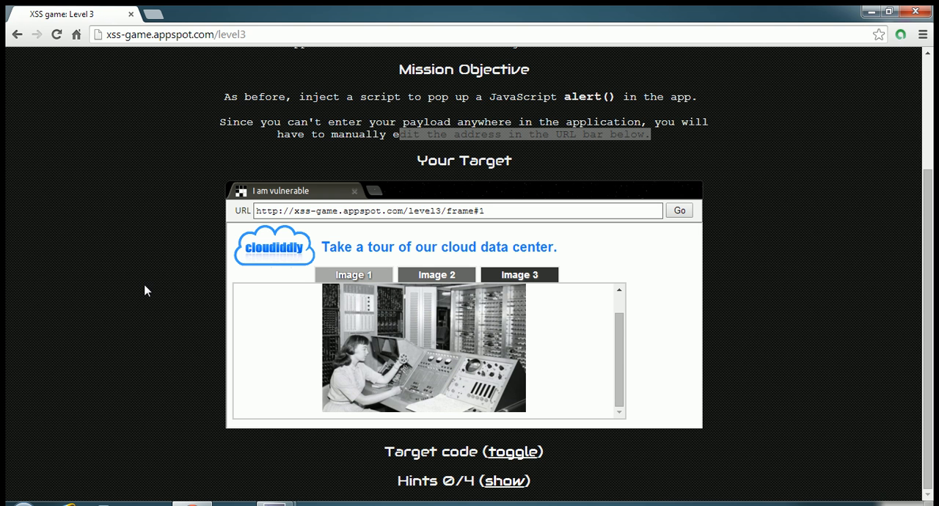
{"action": "mouse_move", "coordinate": [326, 242]}
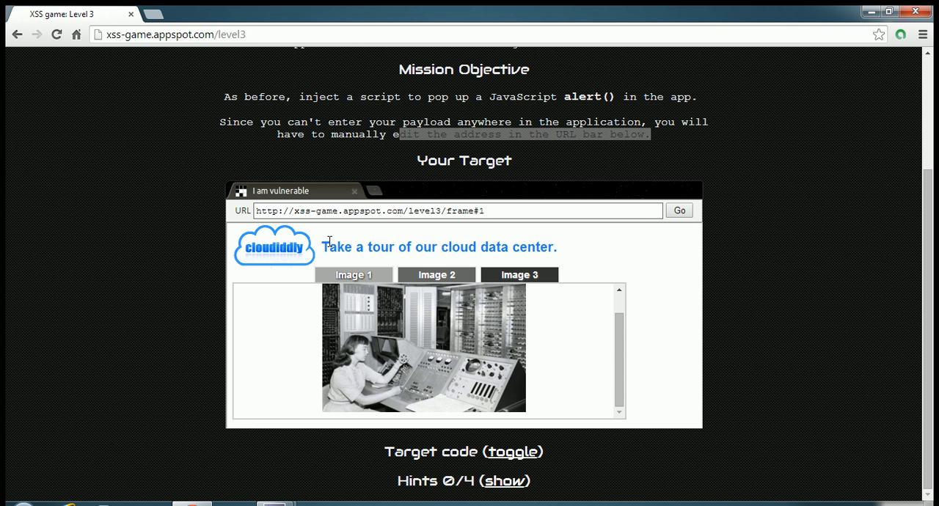
{"action": "mouse_move", "coordinate": [326, 235]}
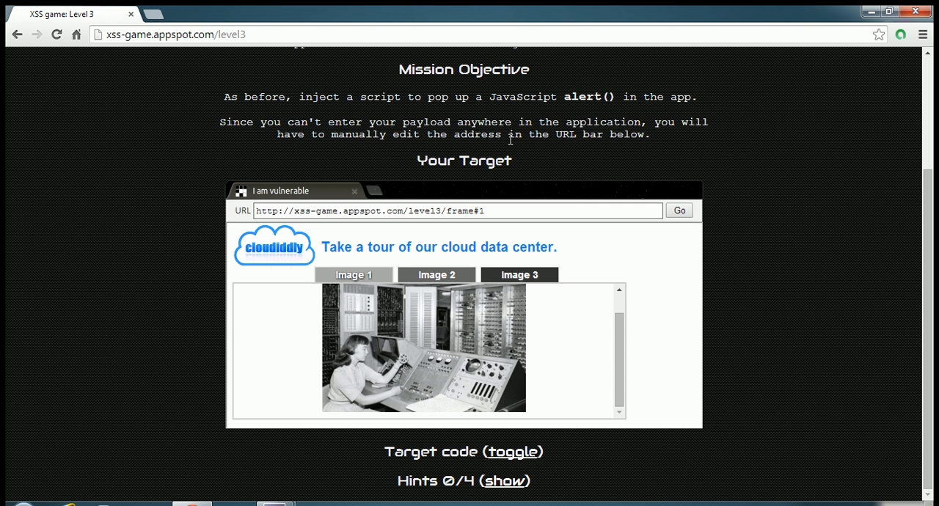
{"action": "left_click_drag", "start_coordinate": [506, 135], "coordinate": [649, 134]}
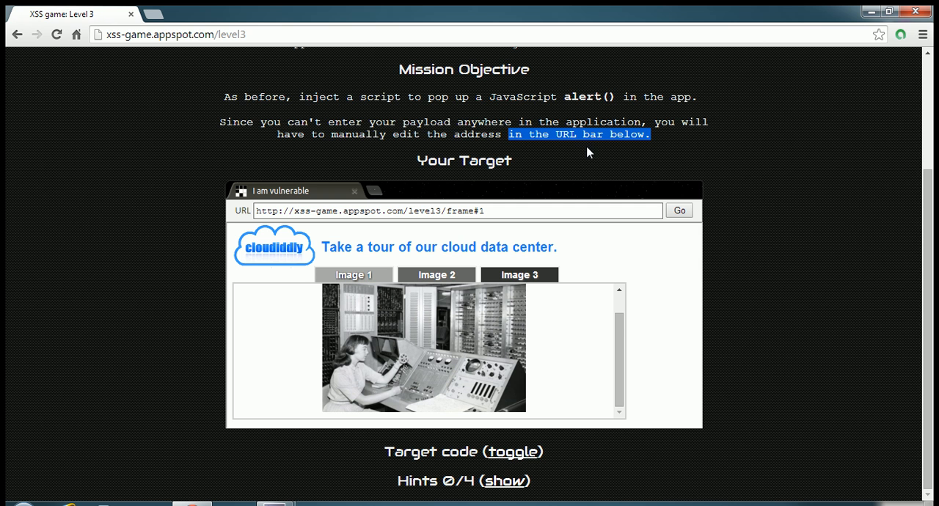
{"action": "mouse_move", "coordinate": [540, 146]}
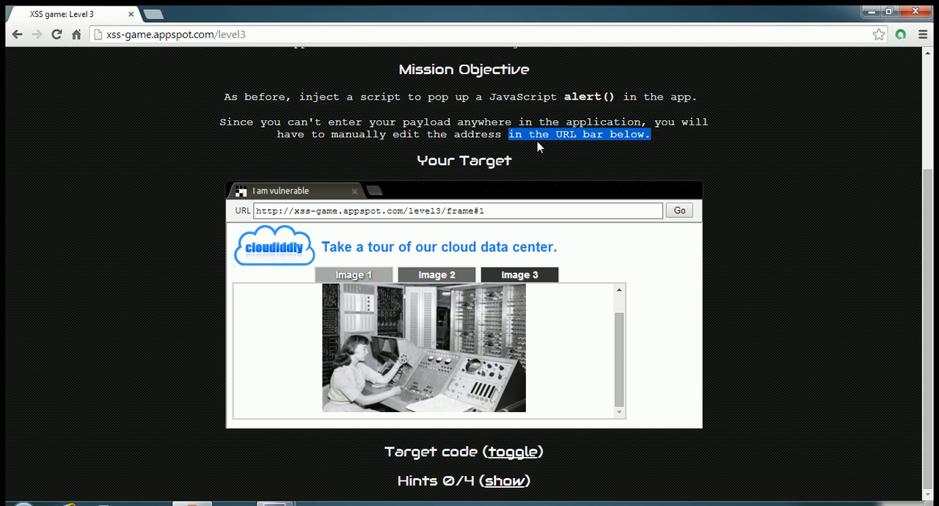
{"action": "mouse_move", "coordinate": [340, 268]}
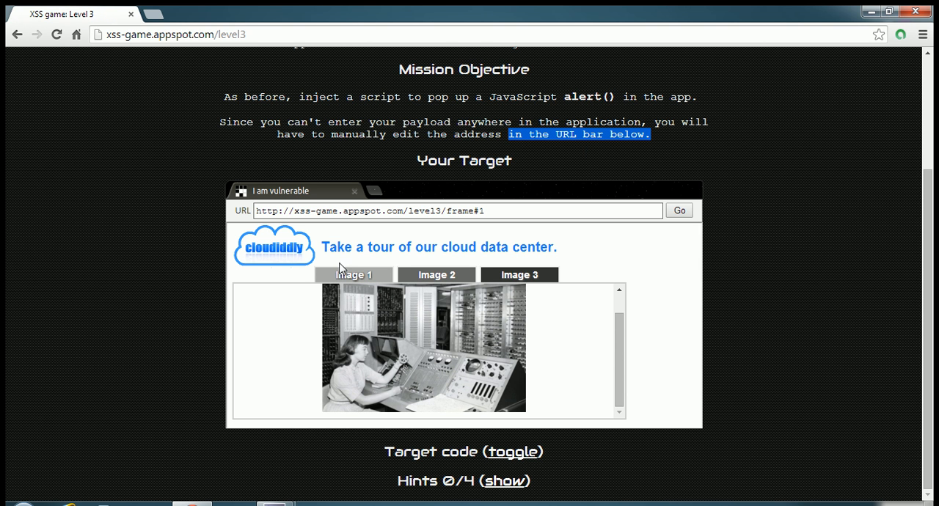
{"action": "mouse_move", "coordinate": [430, 325]}
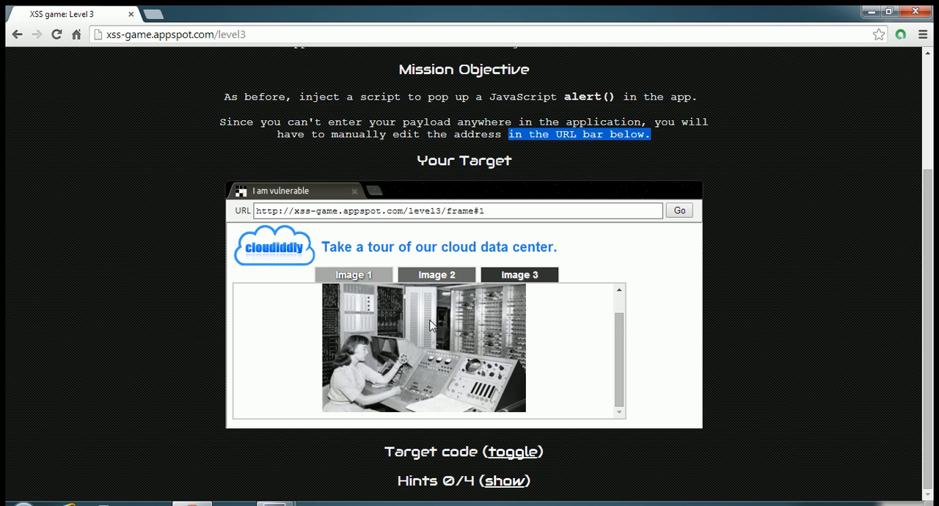
{"action": "mouse_move", "coordinate": [492, 298]}
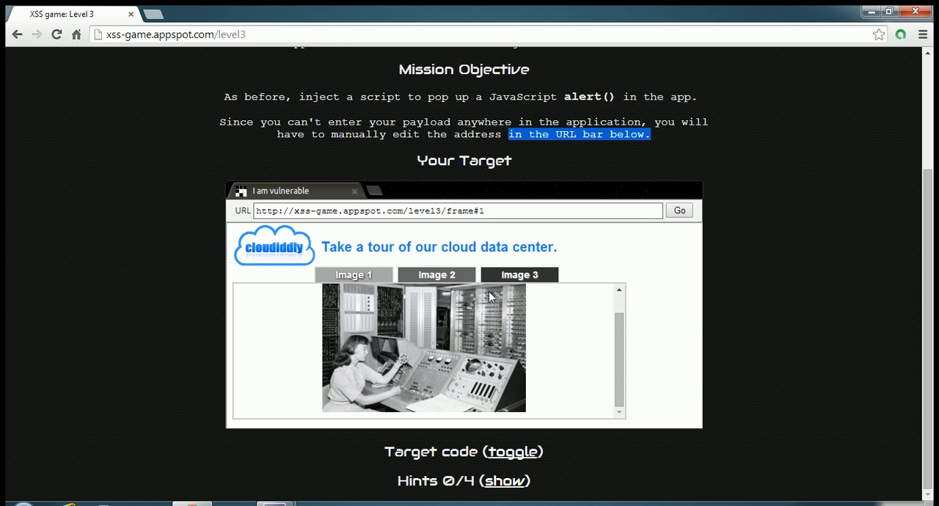
{"action": "mouse_move", "coordinate": [376, 280]}
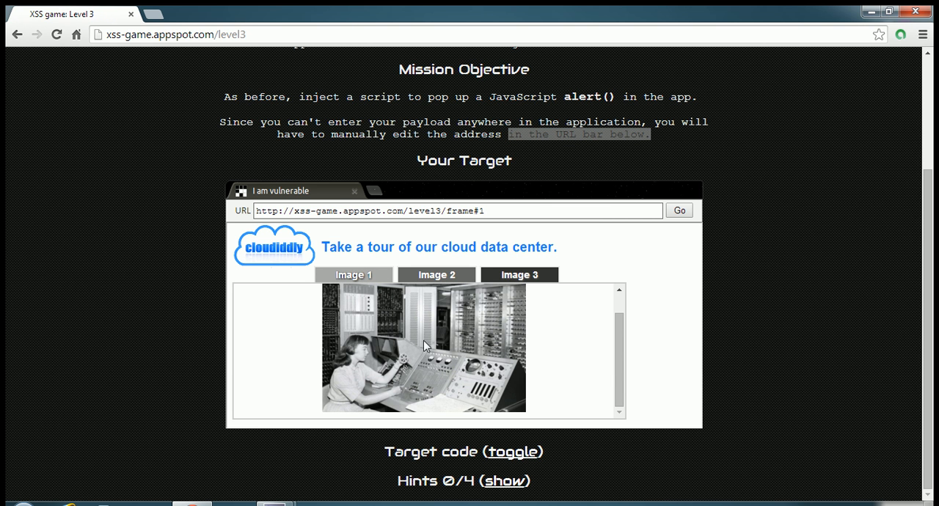
{"action": "left_click", "coordinate": [435, 275]}
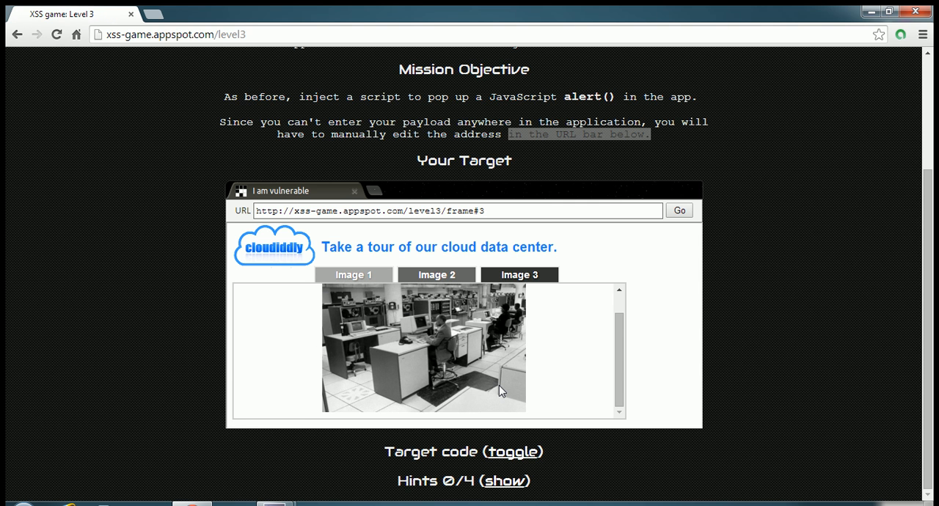
{"action": "mouse_move", "coordinate": [477, 350]}
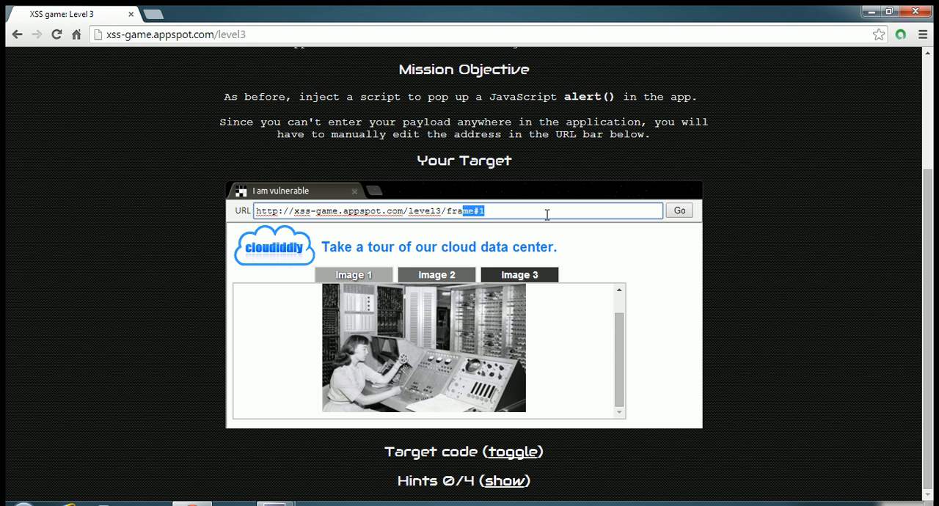
{"action": "mouse_move", "coordinate": [443, 229]}
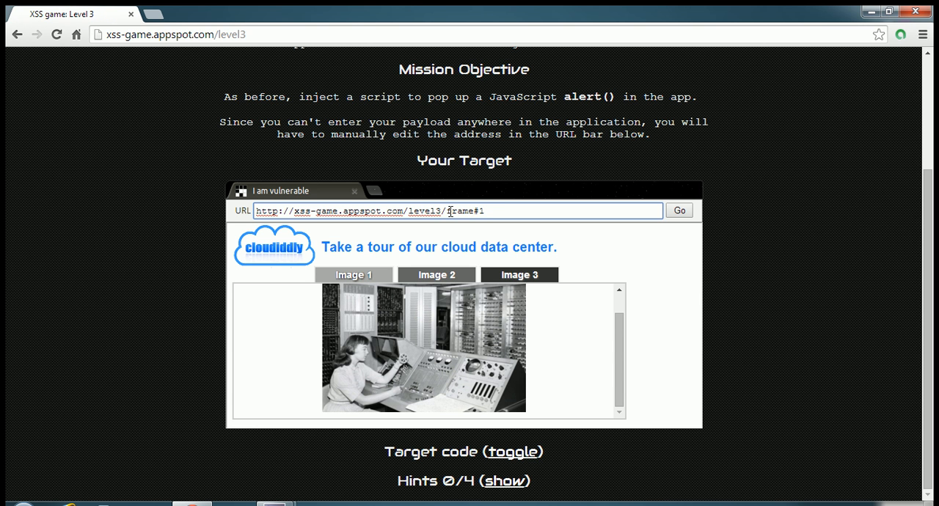
{"action": "mouse_move", "coordinate": [584, 422]}
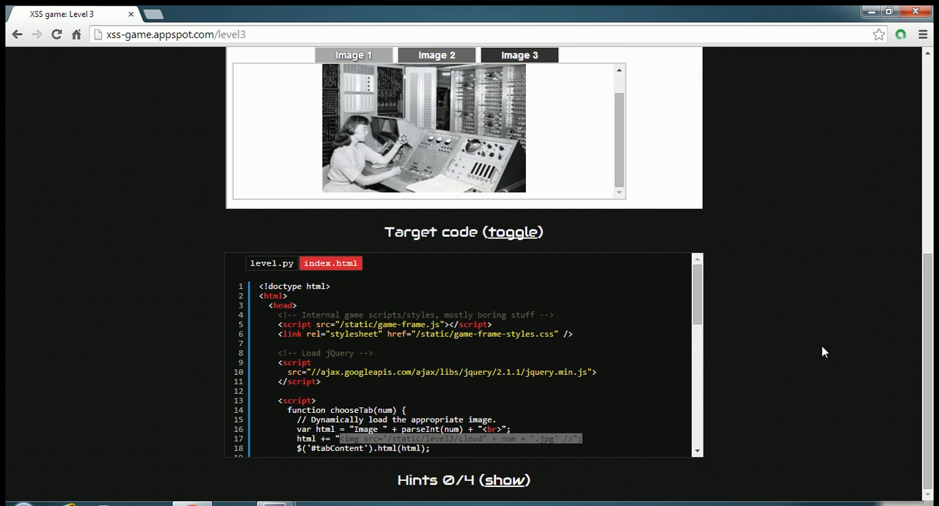
{"action": "mouse_move", "coordinate": [504, 347]}
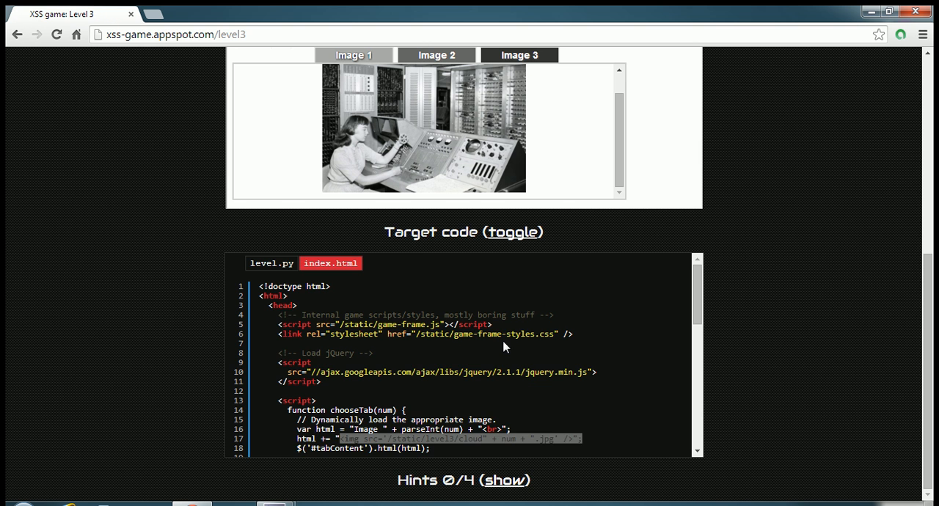
Inspect the page source to find the img src tag built from the frame number.
{"action": "scroll", "scroll_direction": "down", "scroll_amount": 3}
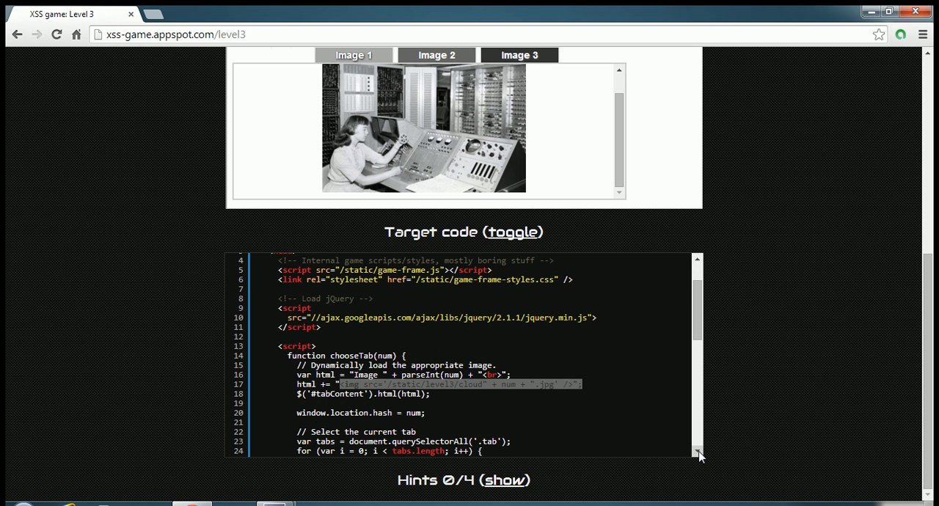
{"action": "scroll", "scroll_direction": "down", "scroll_amount": 3}
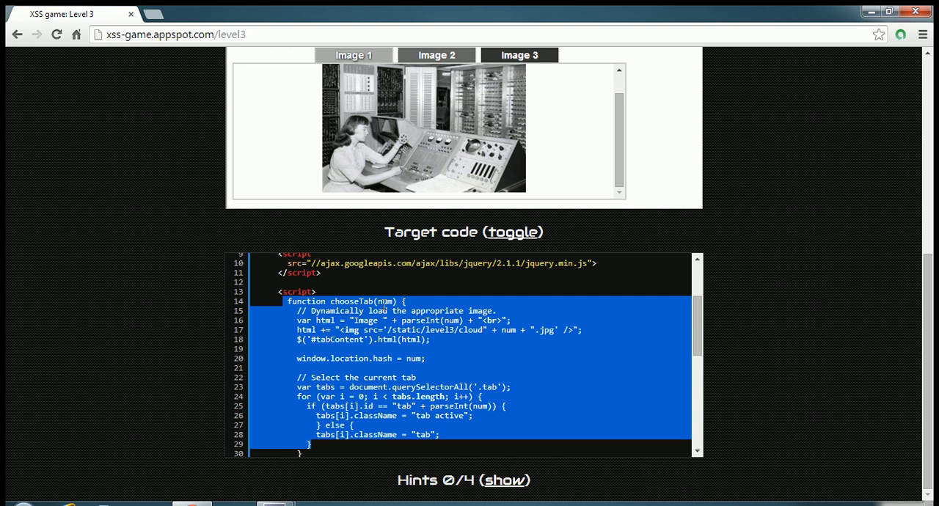
{"action": "mouse_move", "coordinate": [391, 311]}
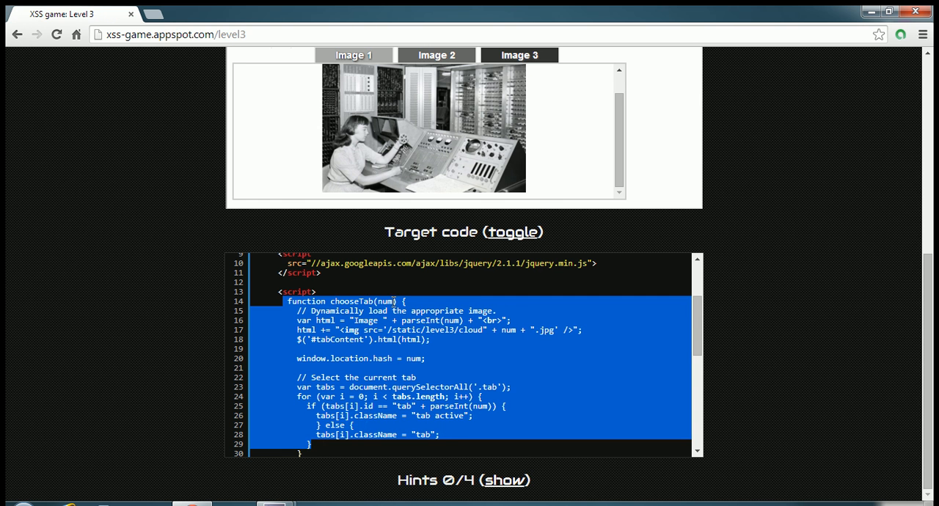
{"action": "left_click", "coordinate": [329, 263]}
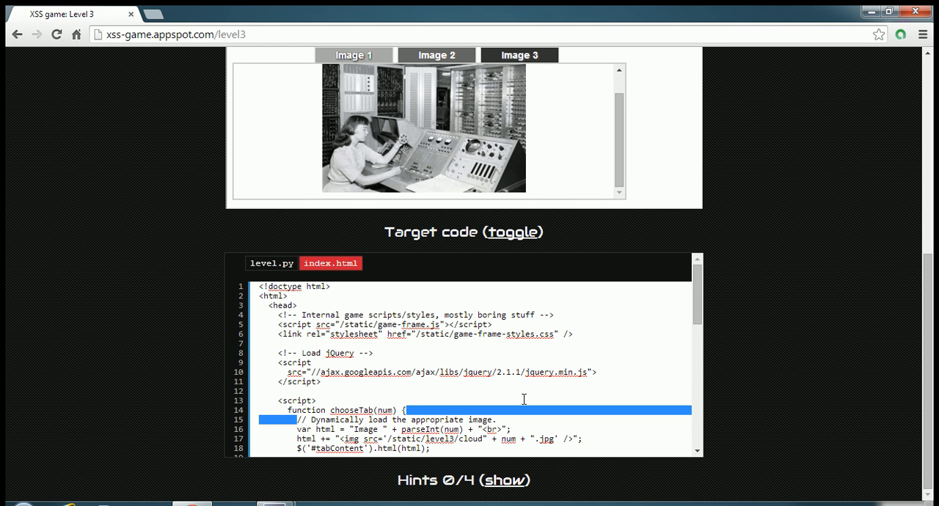
{"action": "scroll", "scroll_direction": "down", "scroll_amount": 3}
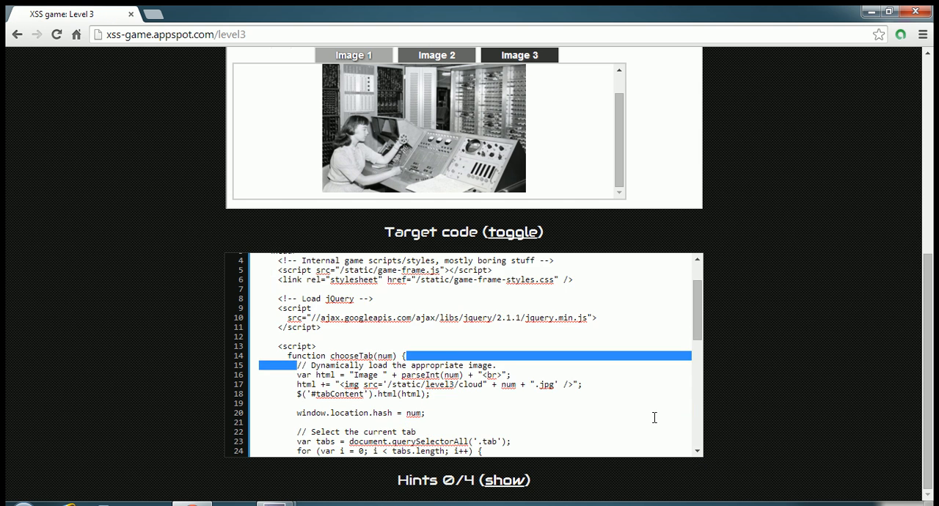
{"action": "scroll", "scroll_direction": "down", "scroll_amount": 3}
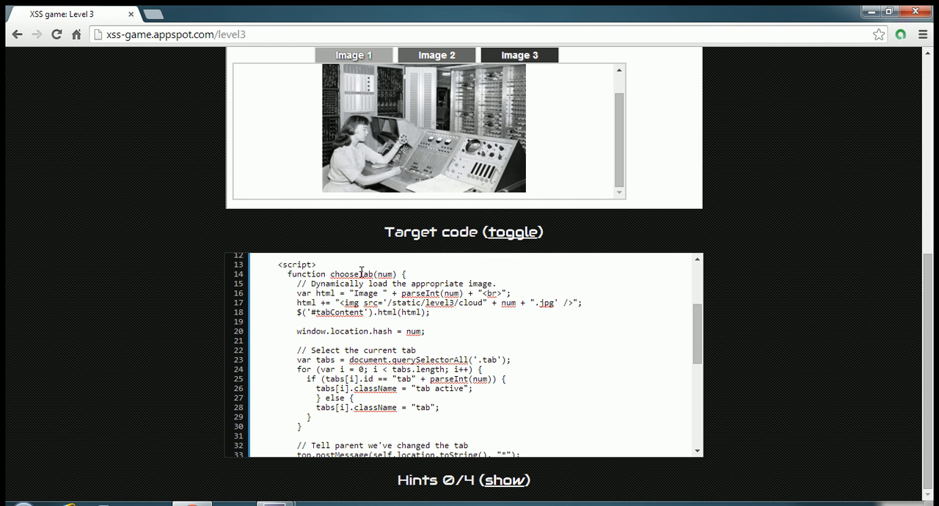
{"action": "mouse_move", "coordinate": [348, 294]}
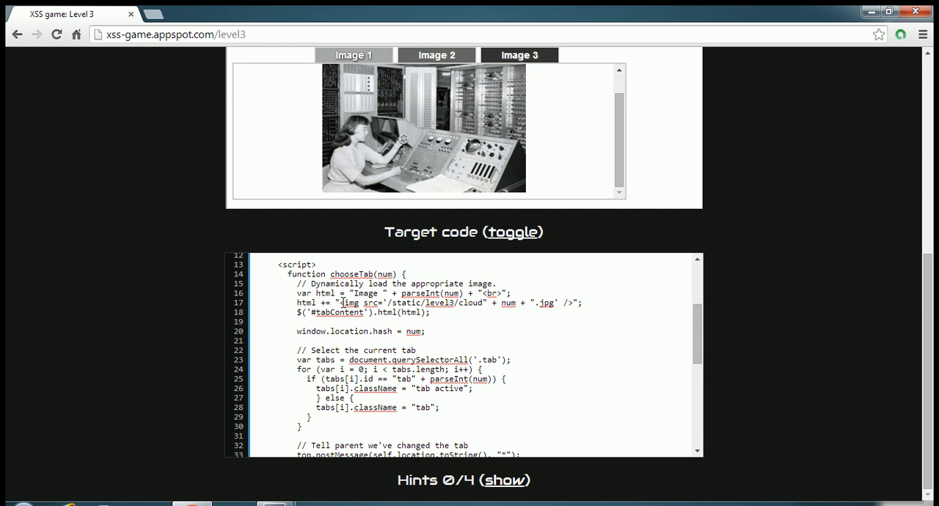
{"action": "double_click", "coordinate": [365, 302]}
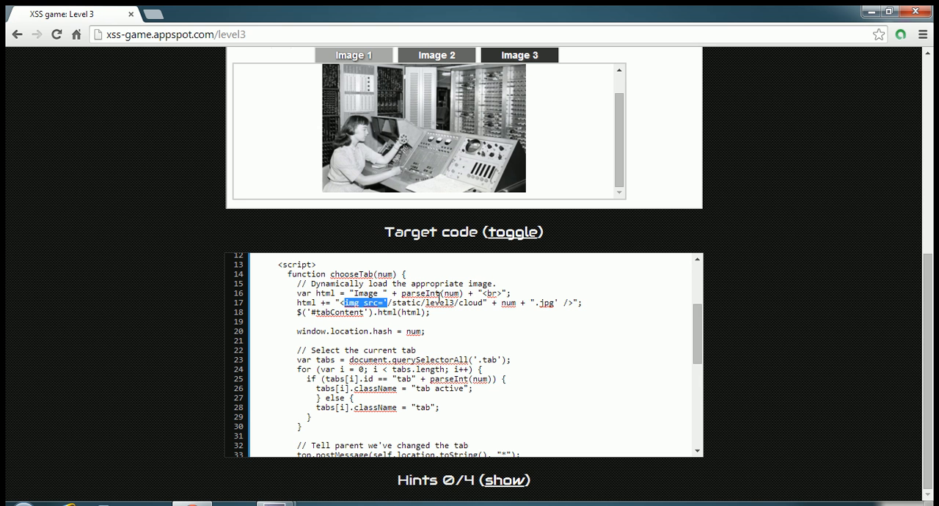
{"action": "double_click", "coordinate": [452, 294]}
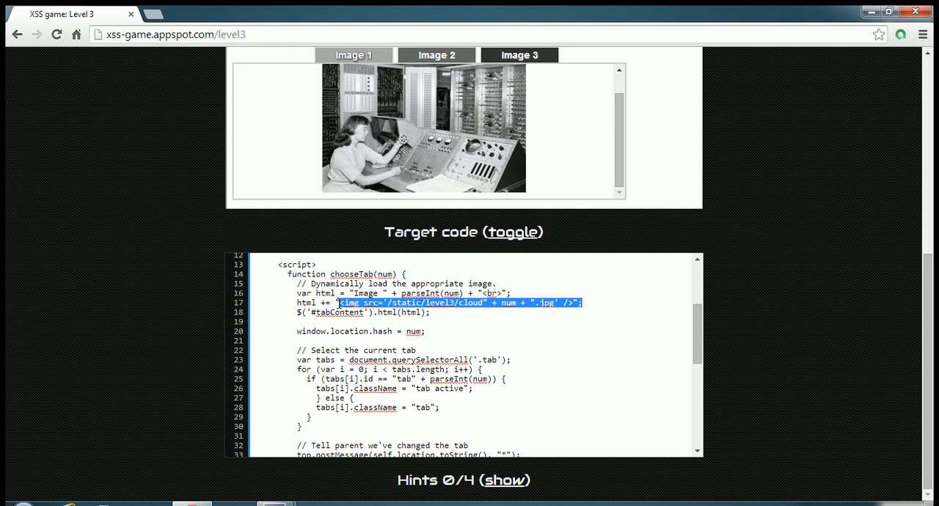
{"action": "mouse_move", "coordinate": [392, 293]}
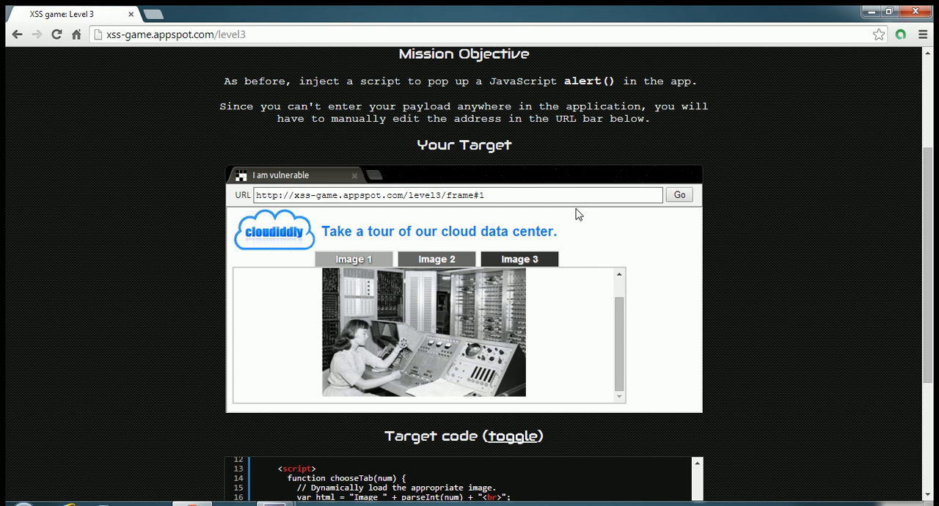
Load the frame address ending frame#1' onerror="alert('done');" to inject the payload.
{"action": "left_click", "coordinate": [458, 194]}
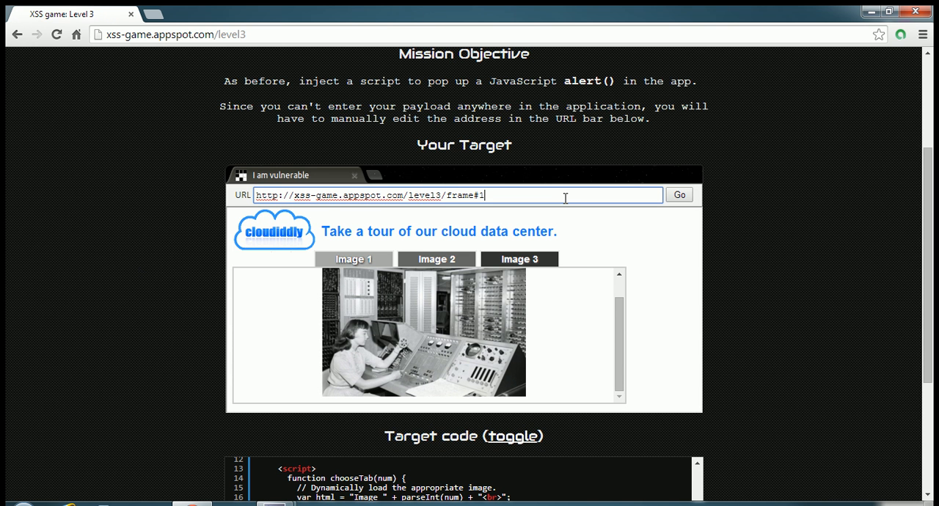
{"action": "type", "text": "'"}
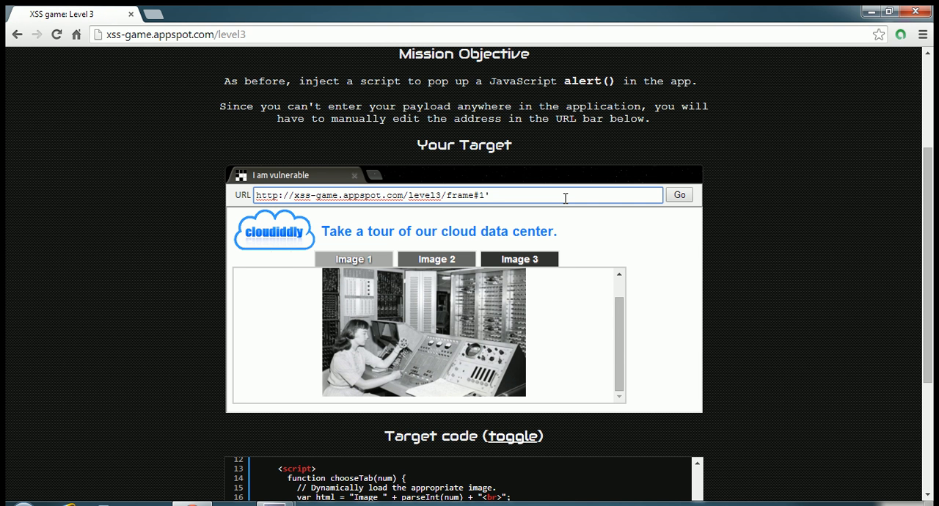
{"action": "type", "text": "onerror"}
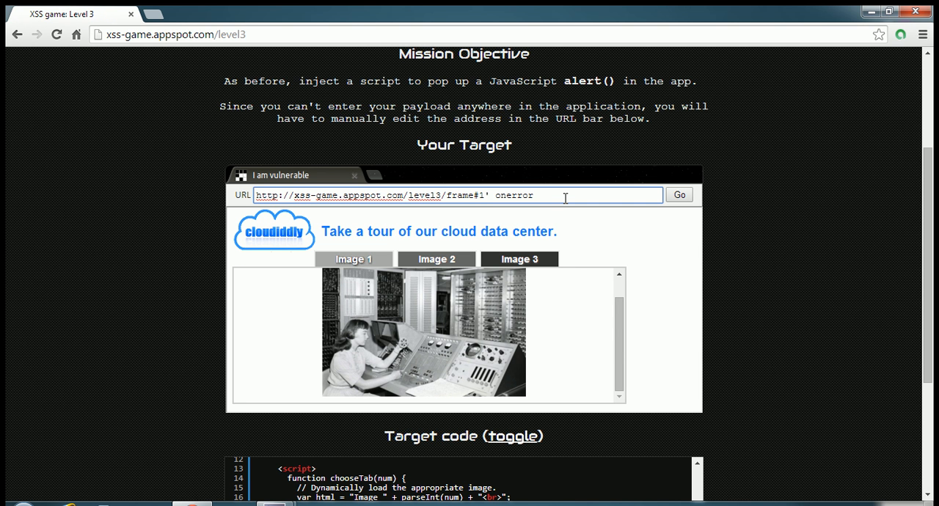
{"action": "type", "text": "=\"\""}
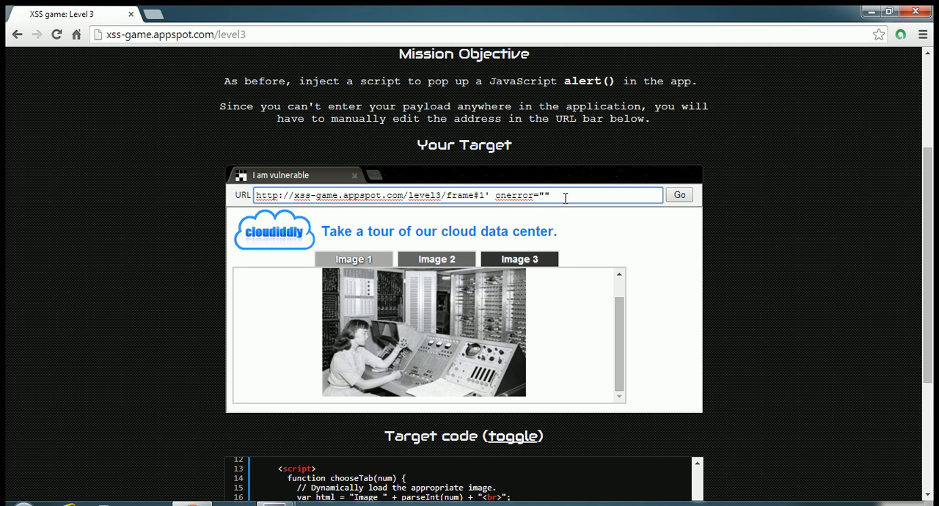
{"action": "type", "text": "alert"}
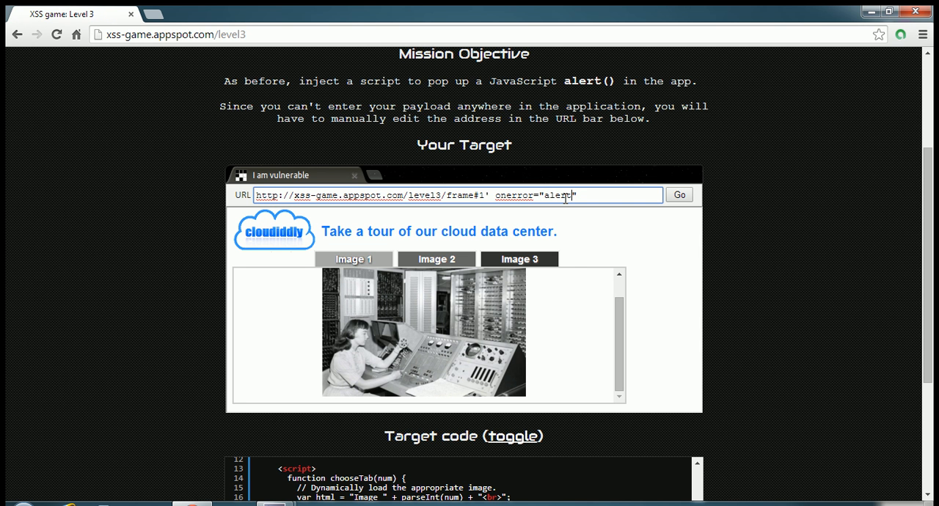
{"action": "type", "text": "()"}
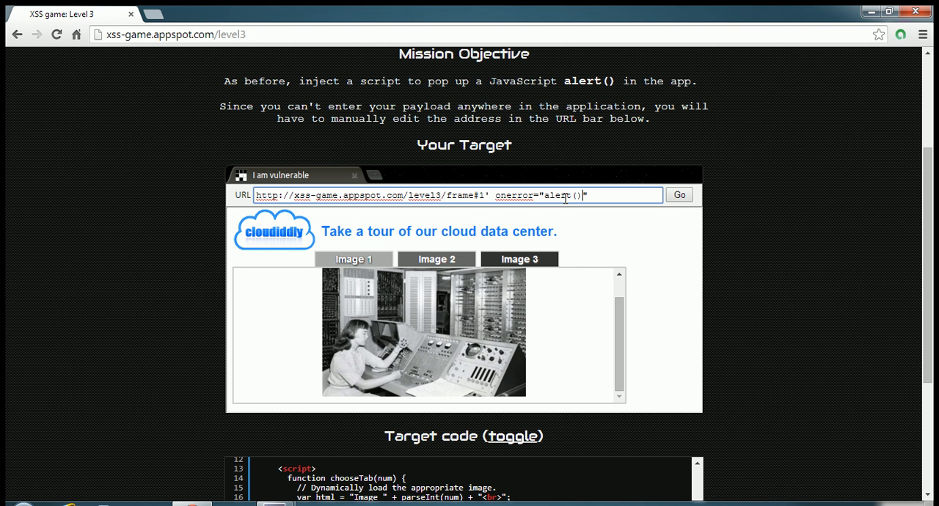
{"action": "type", "text": ";"}
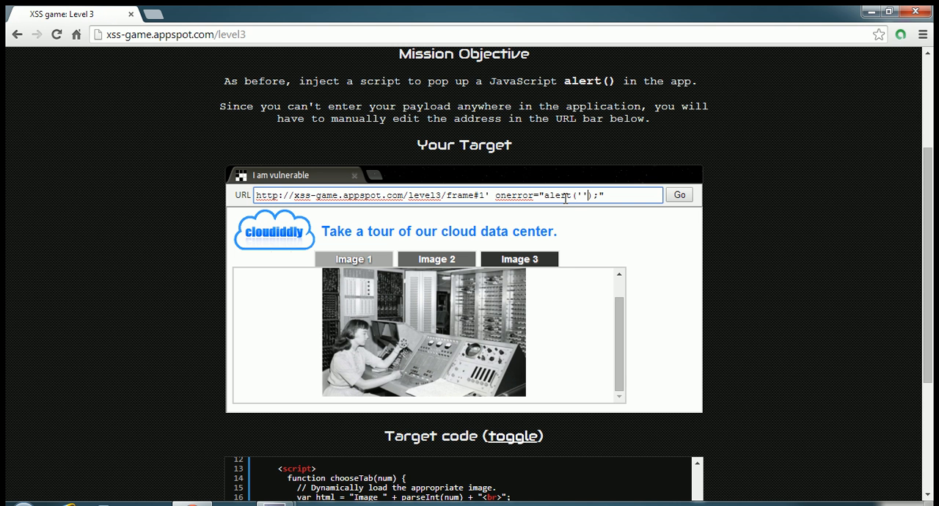
{"action": "type", "text": "done"}
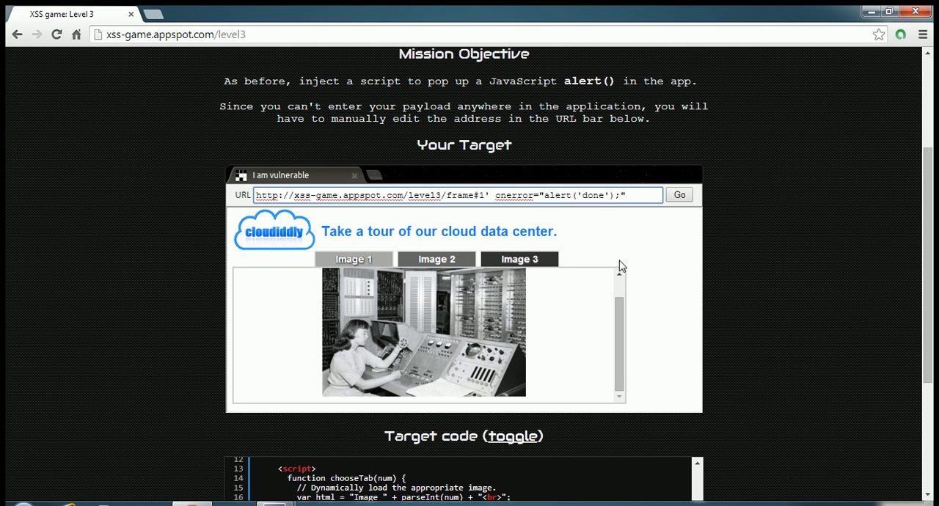
{"action": "left_click", "coordinate": [679, 194]}
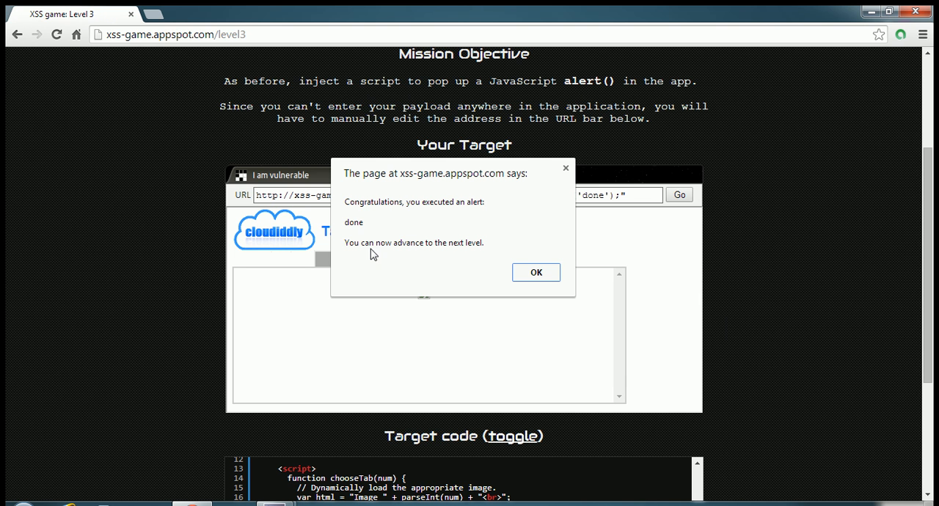
{"action": "mouse_move", "coordinate": [433, 270]}
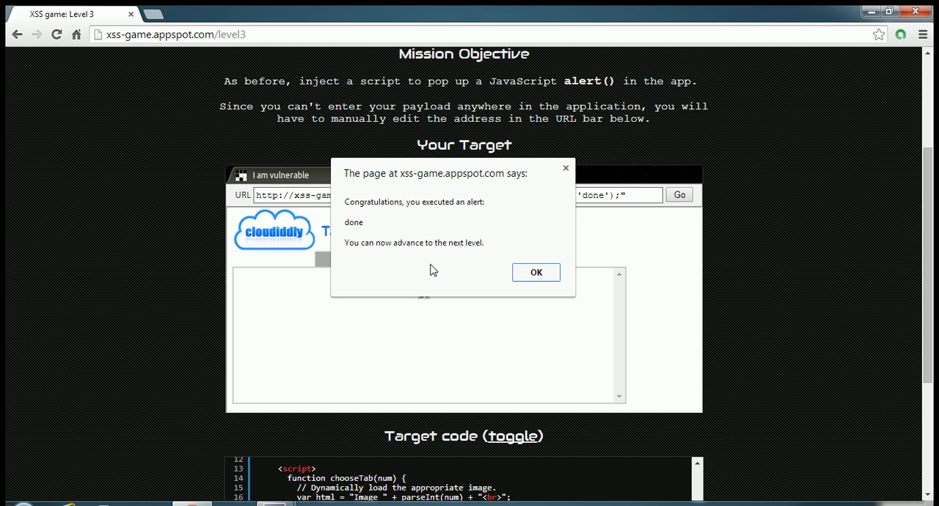
{"action": "mouse_move", "coordinate": [431, 217]}
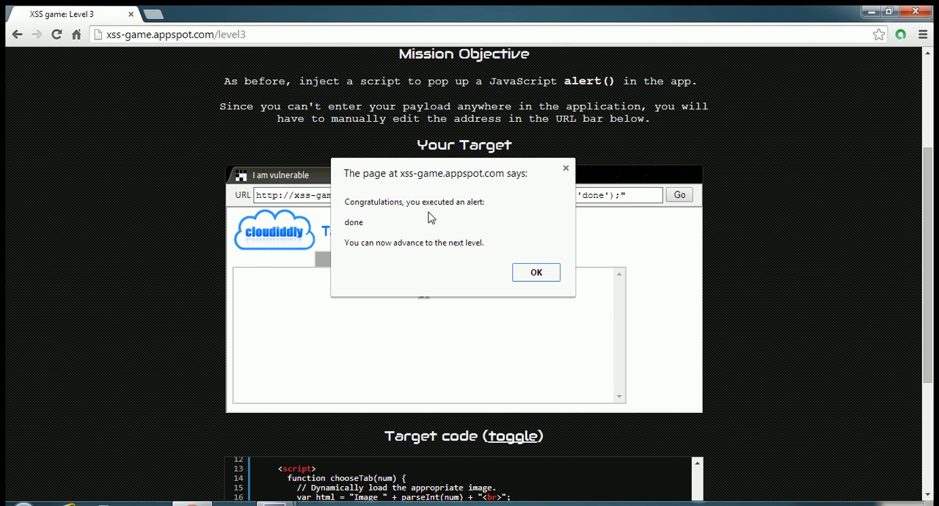
Dismiss the congratulations alert so 'Advance to next level' appears.
{"action": "left_click", "coordinate": [535, 273]}
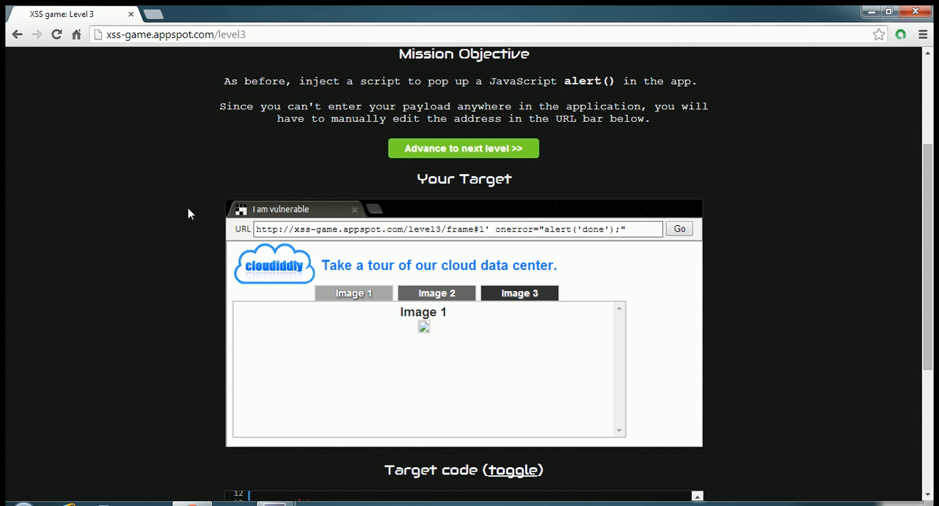
{"action": "mouse_move", "coordinate": [226, 342]}
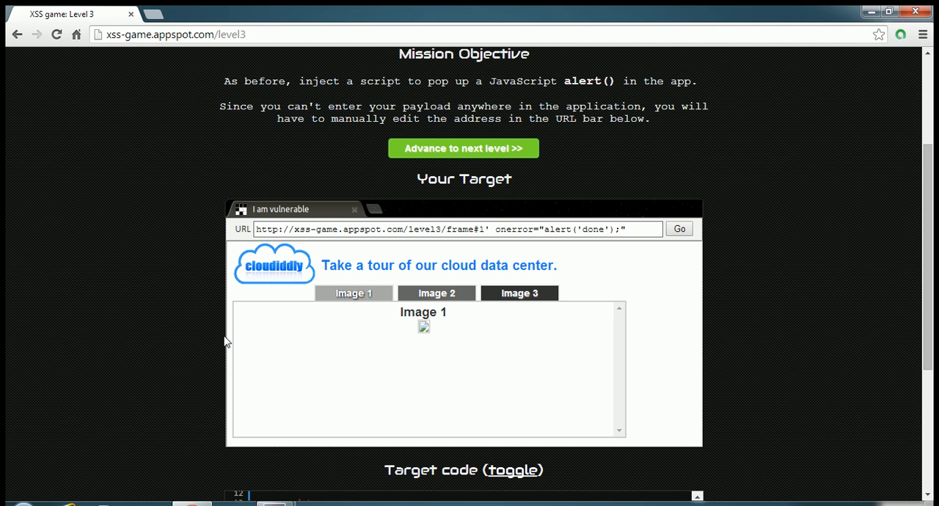